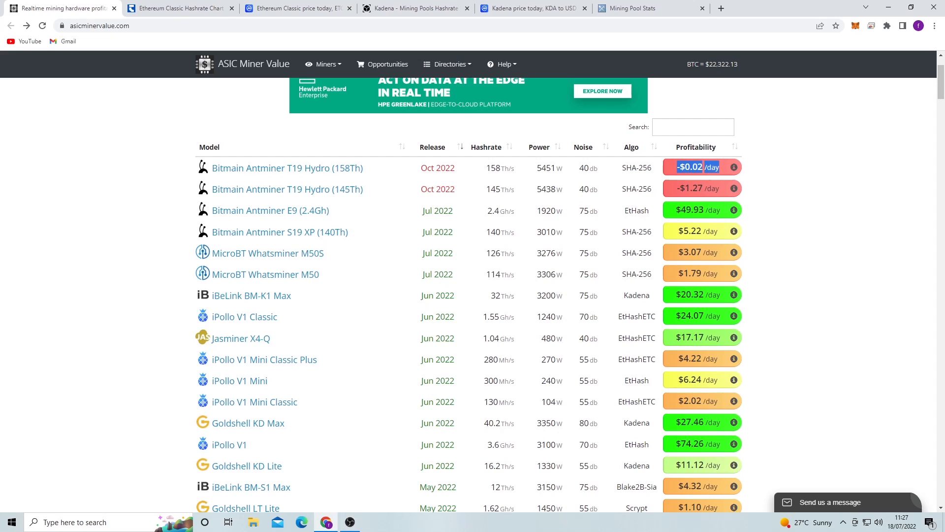
Highlight the T19 Hydro's -$0.02 daily profit and the S19 XP's 3010 W power draw in the list
{"action": "double_click", "coordinate": [543, 167]}
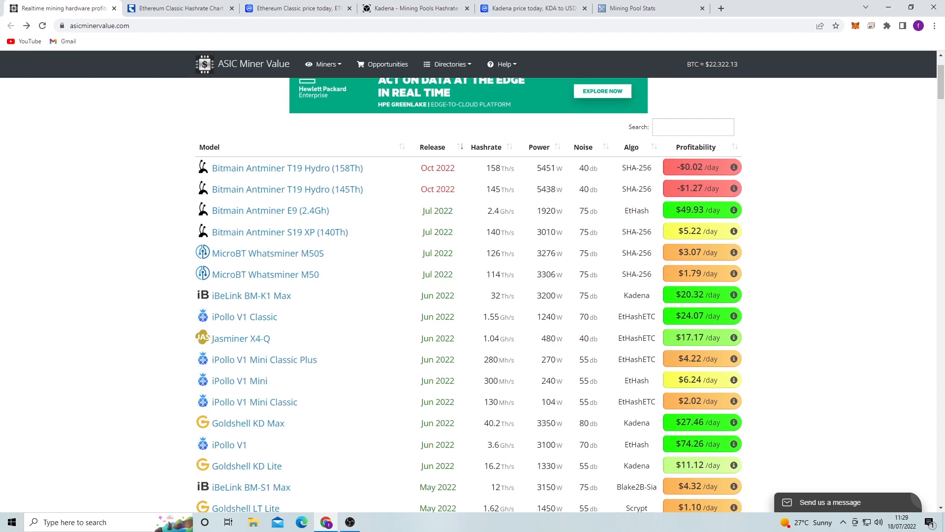
{"action": "mouse_move", "coordinate": [280, 232]}
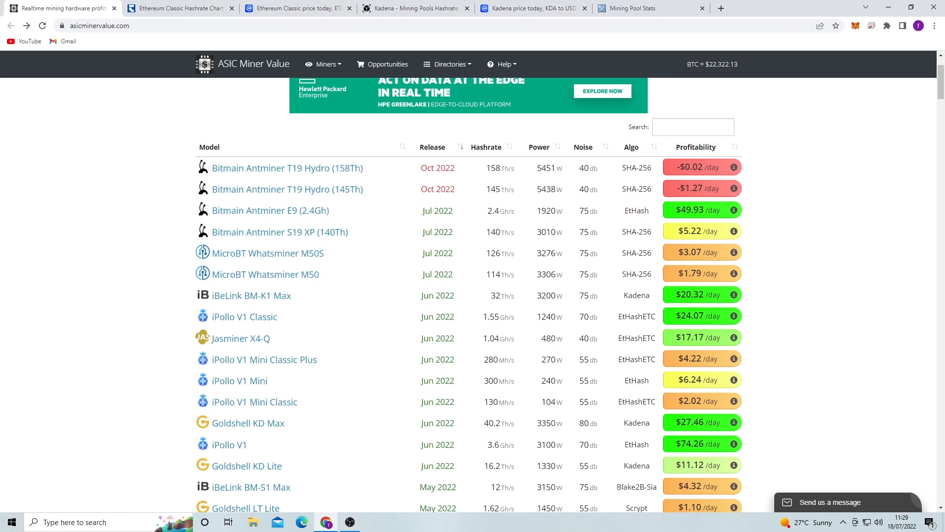
{"action": "double_click", "coordinate": [545, 232]}
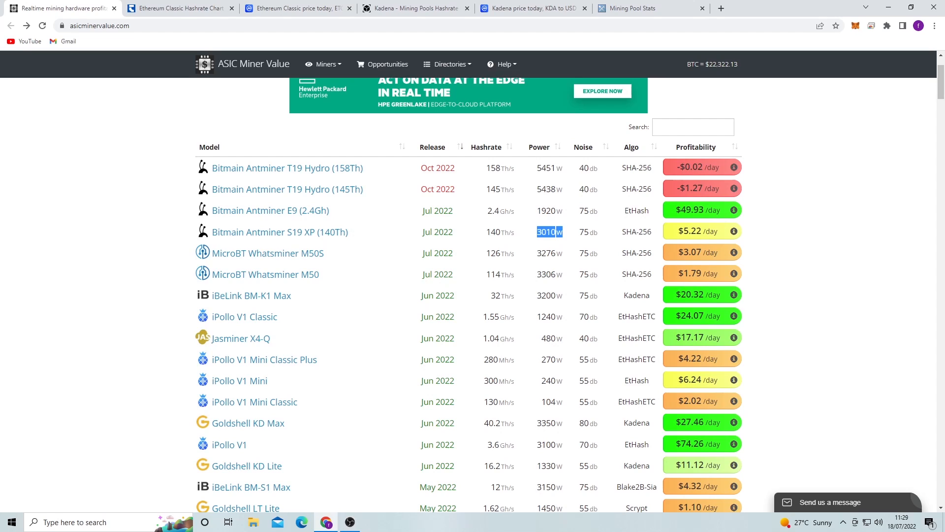
{"action": "left_click", "coordinate": [546, 167]}
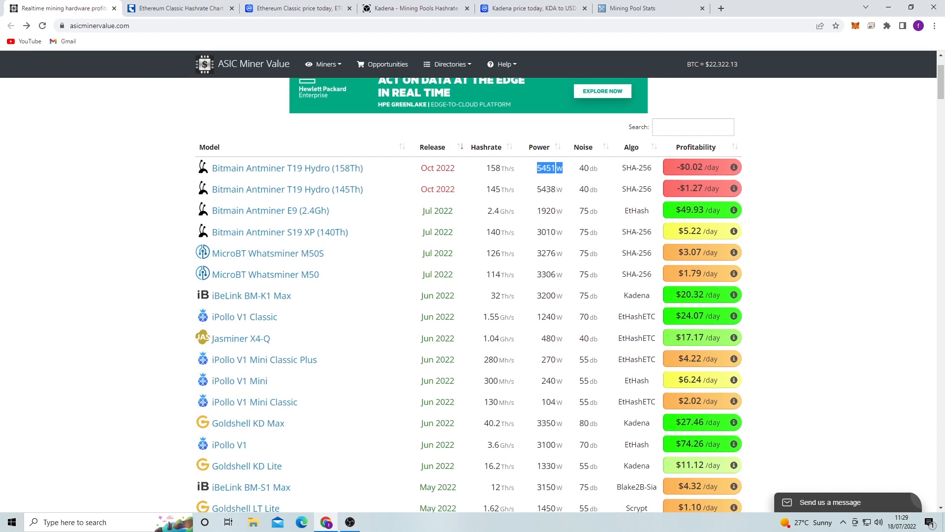
{"action": "mouse_move", "coordinate": [270, 209]}
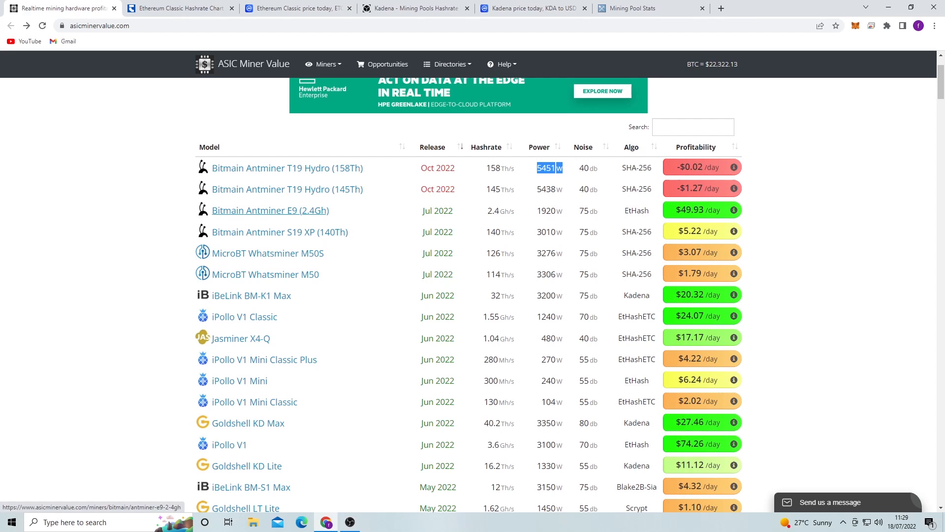
Review the Antminer E9 (2.4Gh) details page, including its daily electricity cost and store listings
{"action": "left_click", "coordinate": [269, 210]}
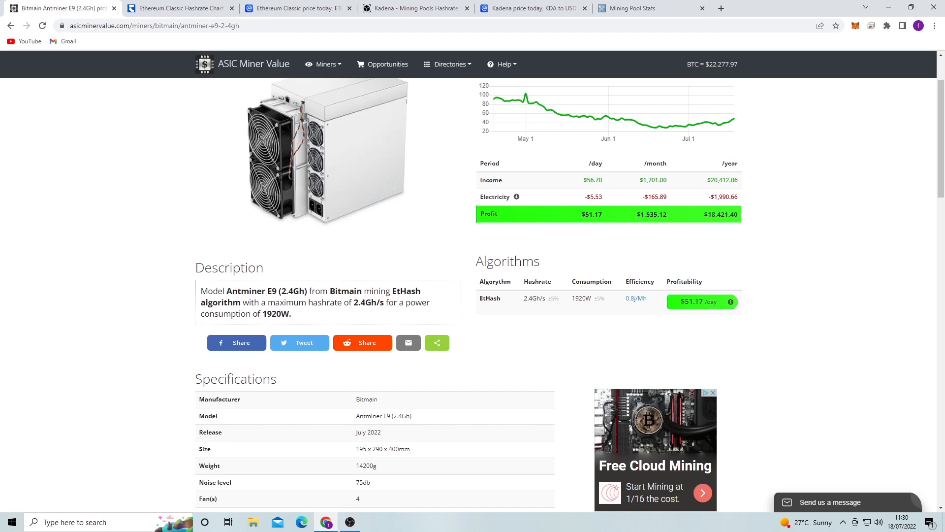
{"action": "double_click", "coordinate": [593, 197]}
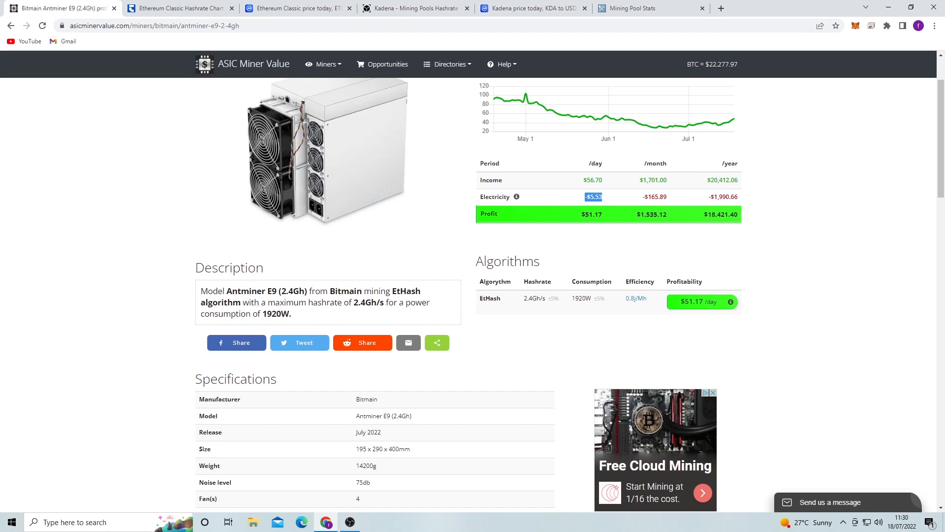
{"action": "scroll", "scroll_direction": "down", "scroll_amount": 3}
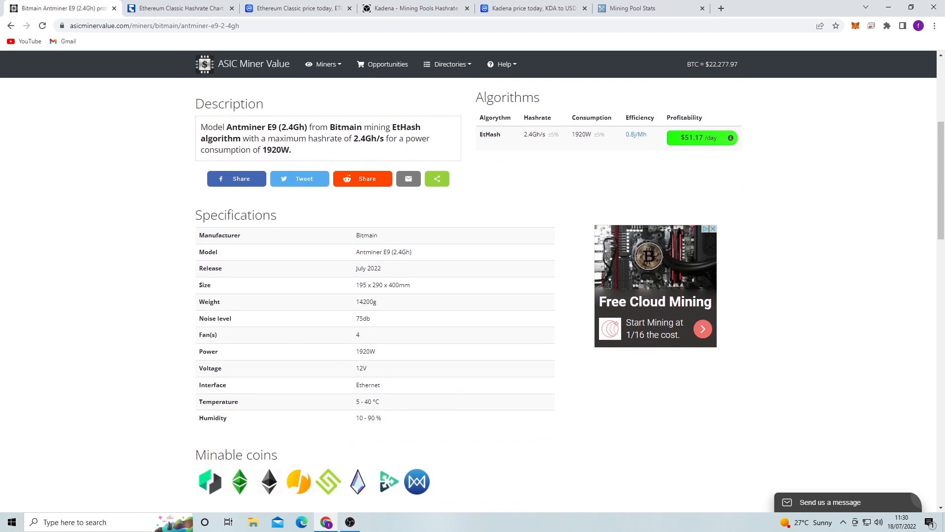
{"action": "scroll", "scroll_direction": "down", "scroll_amount": 3}
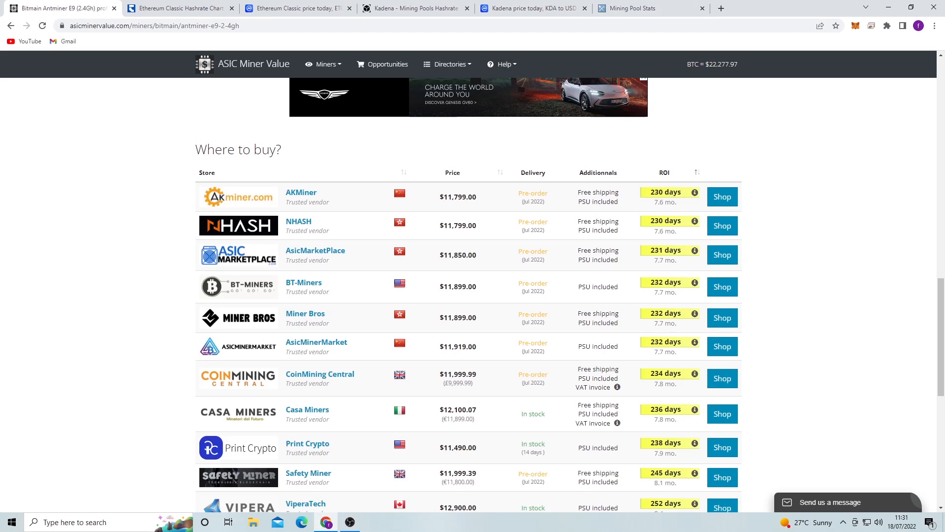
{"action": "scroll", "scroll_direction": "up", "scroll_amount": 3}
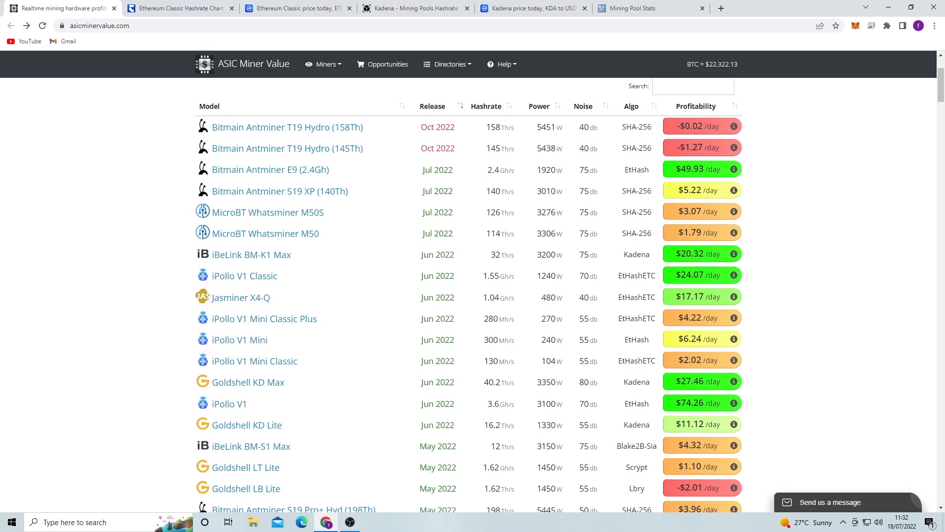
Open the Antminer S19 XP (140Th) page and bring its Where to buy table with ROI days into view
{"action": "left_click", "coordinate": [278, 191]}
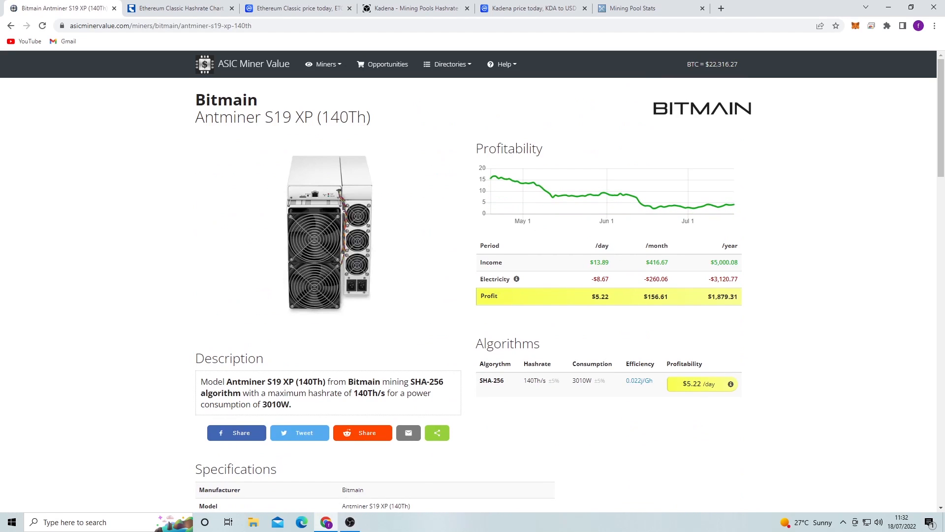
{"action": "scroll", "scroll_direction": "down", "scroll_amount": 3}
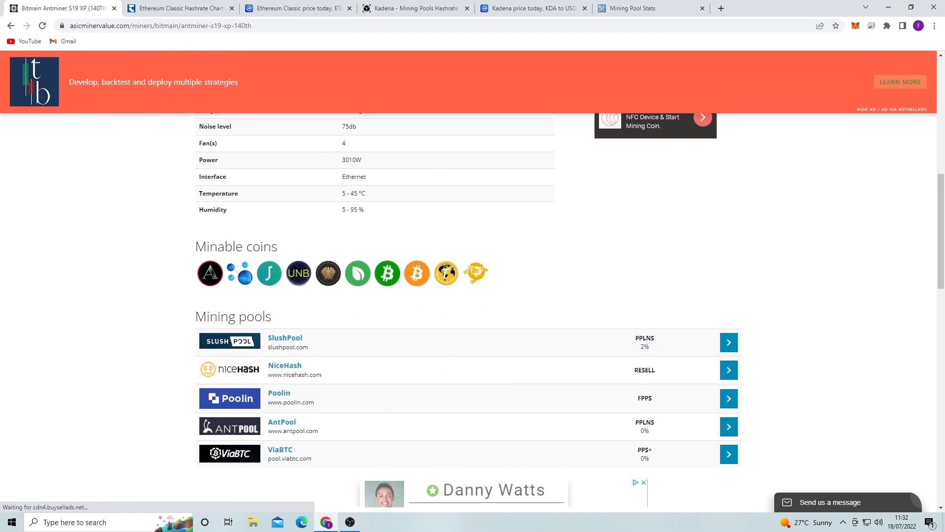
{"action": "scroll", "scroll_direction": "down", "scroll_amount": 3}
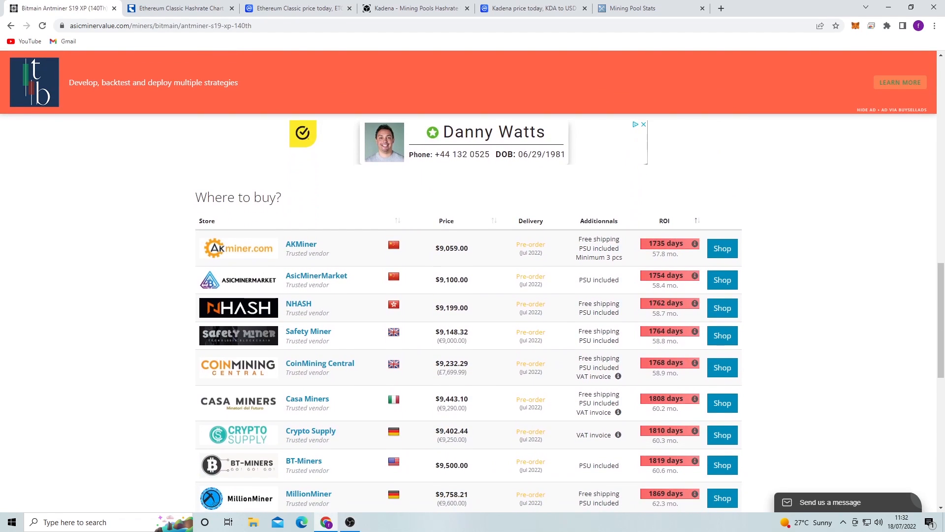
{"action": "scroll", "scroll_direction": "down", "scroll_amount": 3}
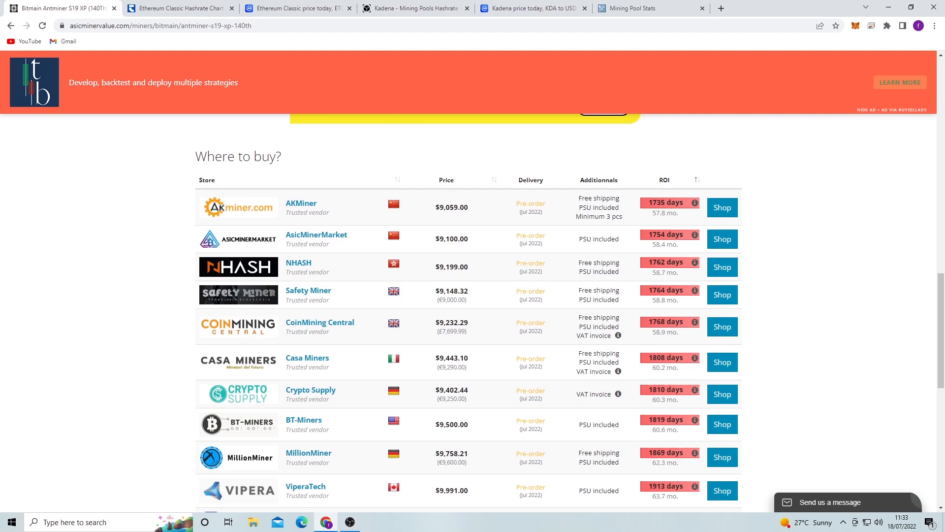
Go back to the miner profitability table and scroll down through the daily profit figures
{"action": "left_click", "coordinate": [10, 25]}
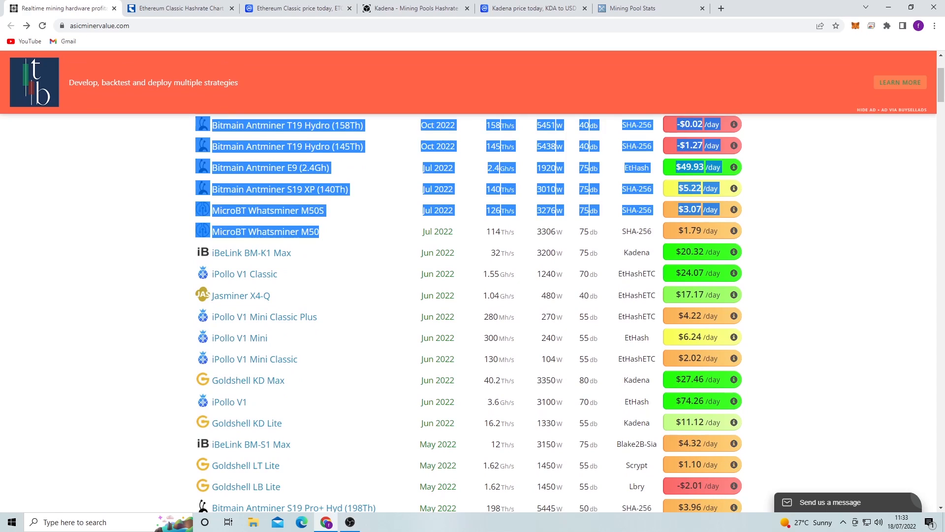
{"action": "scroll", "scroll_direction": "down", "scroll_amount": 3}
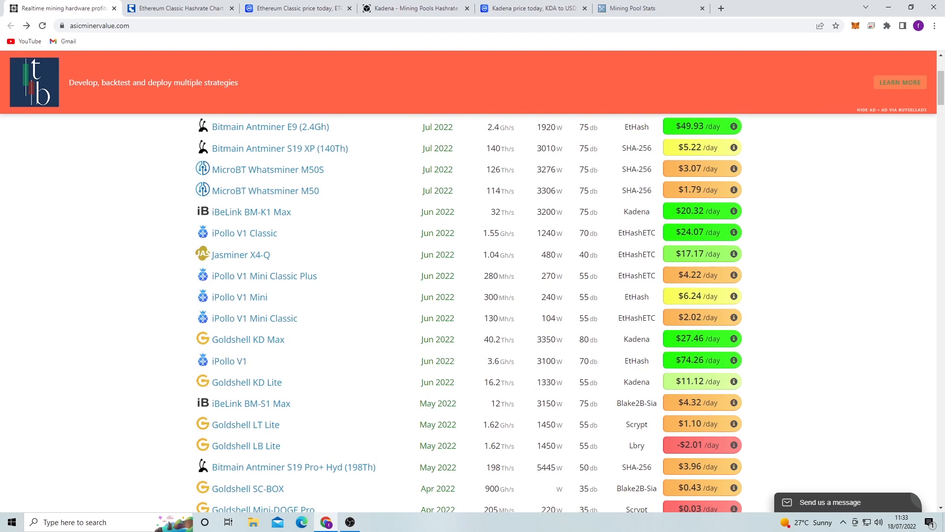
Switch to the Kadena CoinMarketCap tab and set the KDA/USD chart to ALL history
{"action": "left_click", "coordinate": [532, 8]}
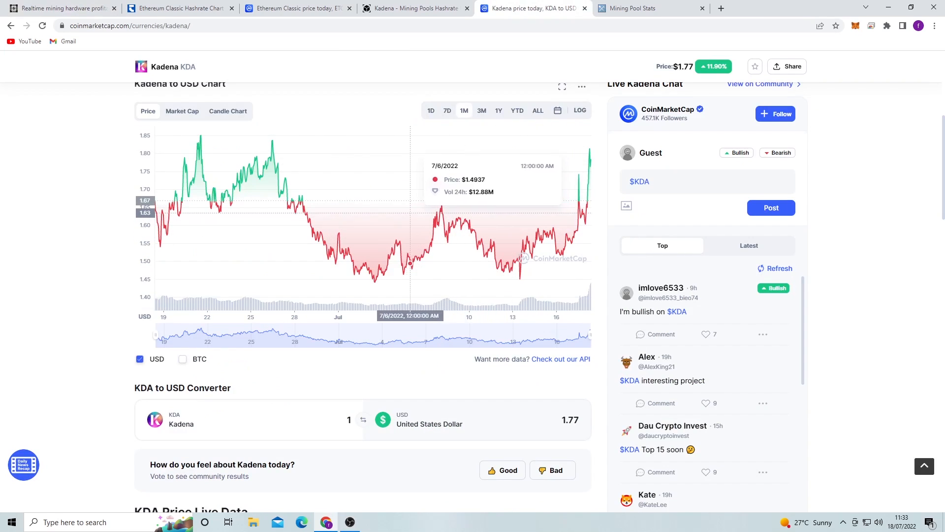
{"action": "mouse_move", "coordinate": [222, 205]}
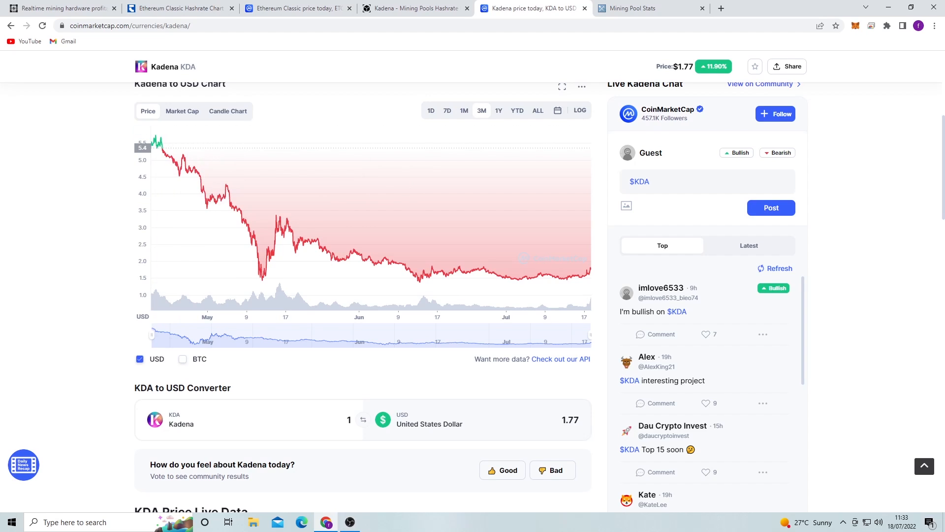
{"action": "left_click", "coordinate": [537, 110]}
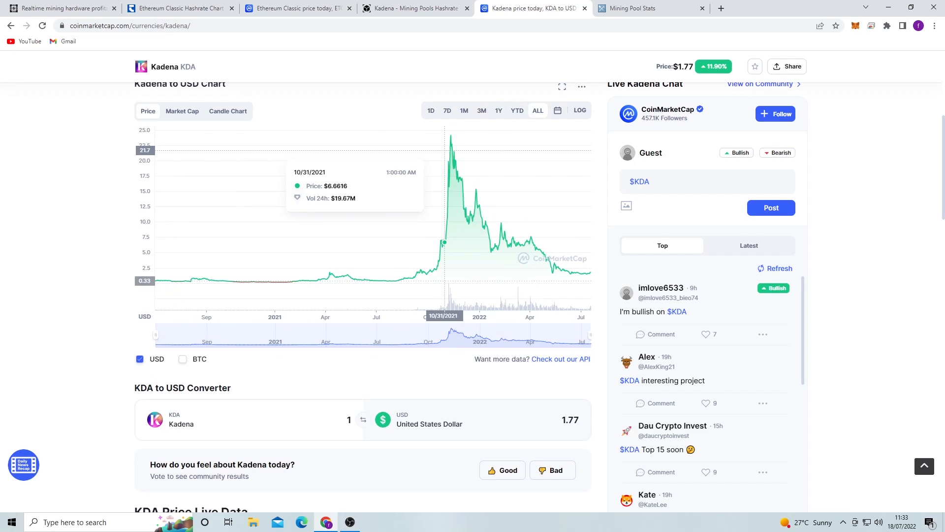
{"action": "mouse_move", "coordinate": [450, 135]}
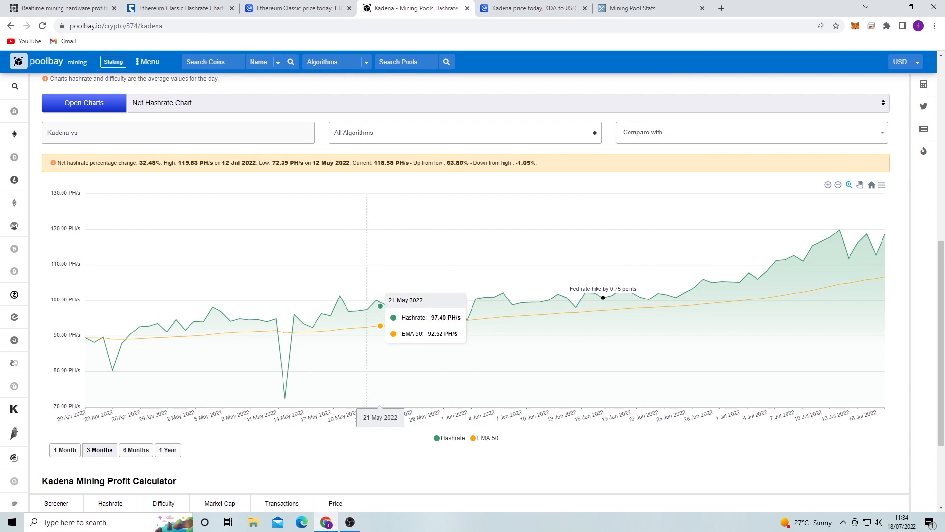
{"action": "mouse_move", "coordinate": [293, 313]}
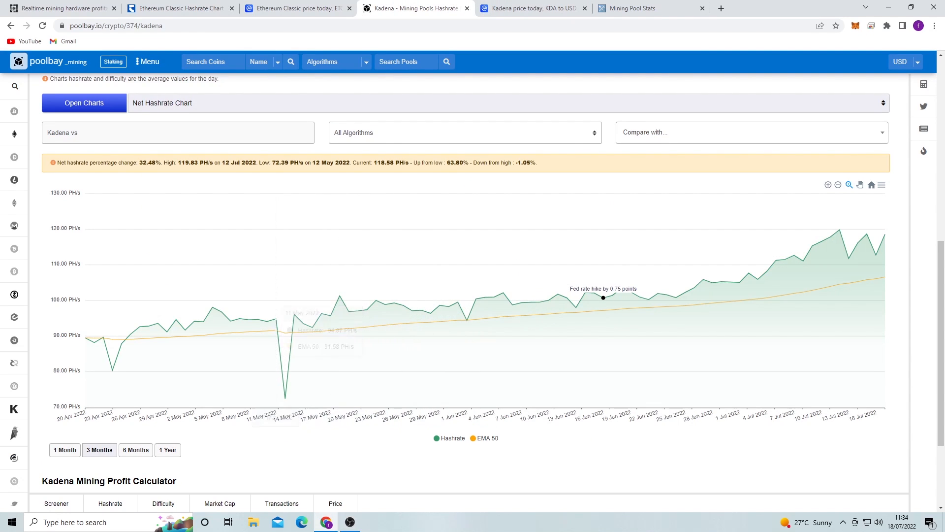
{"action": "mouse_move", "coordinate": [90, 338]}
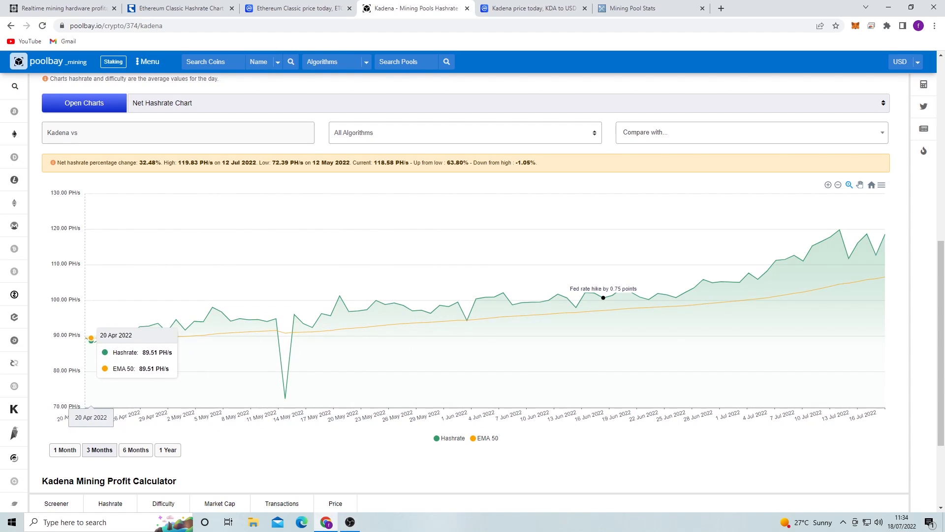
{"action": "mouse_move", "coordinate": [91, 338]}
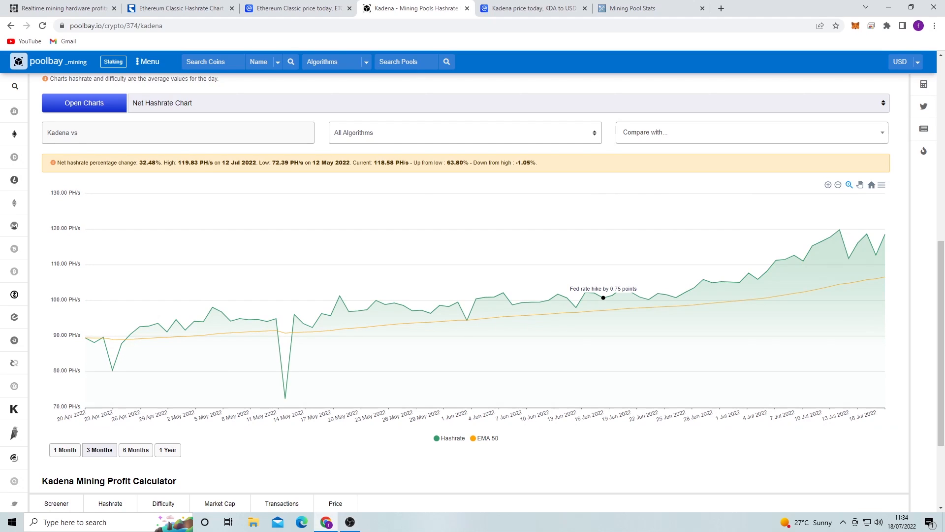
{"action": "mouse_move", "coordinate": [885, 234]}
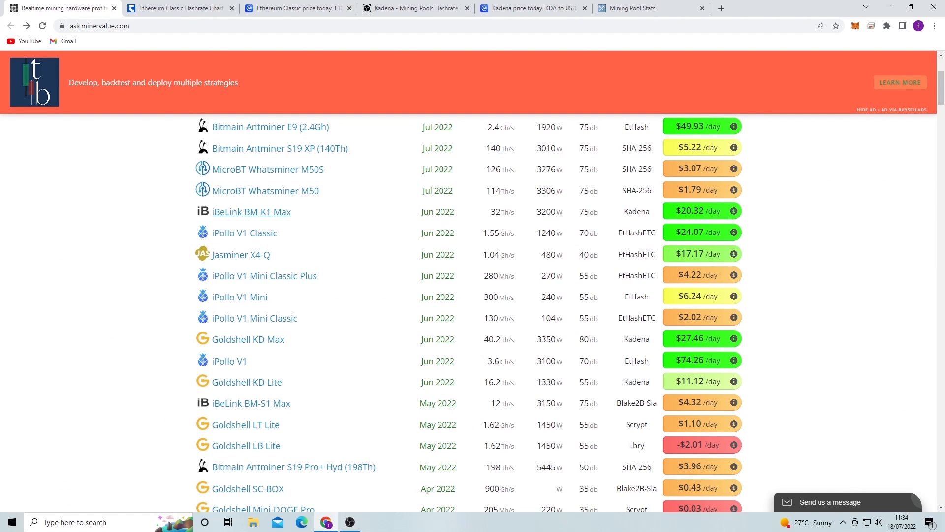
Scroll the iBeLink BM-K1 Max page past Specifications to the Where to buy table with prices from $12,899
{"action": "left_click", "coordinate": [251, 212]}
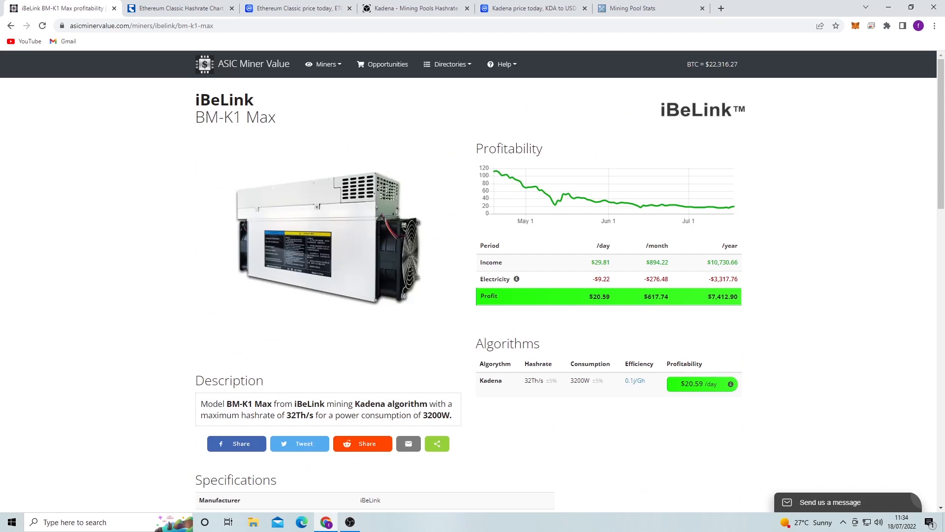
{"action": "scroll", "scroll_direction": "down", "scroll_amount": 3}
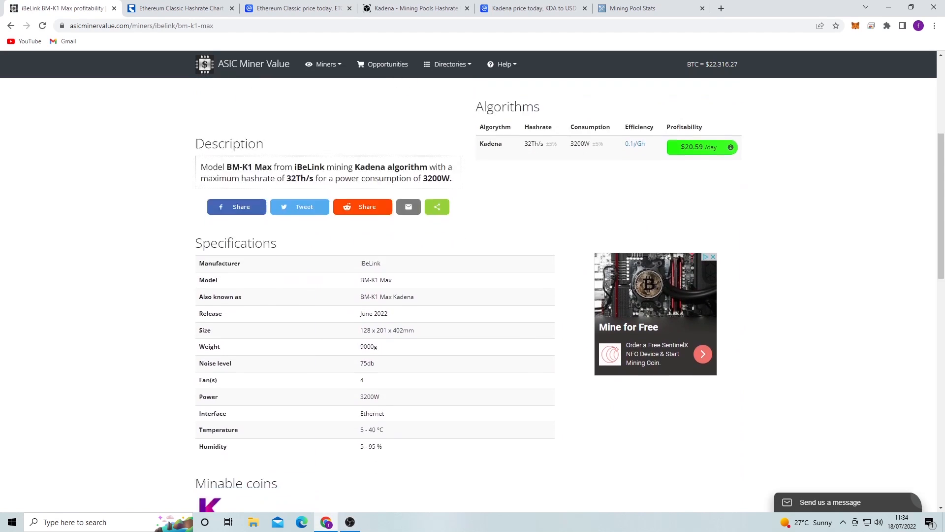
{"action": "scroll", "scroll_direction": "up", "scroll_amount": 3}
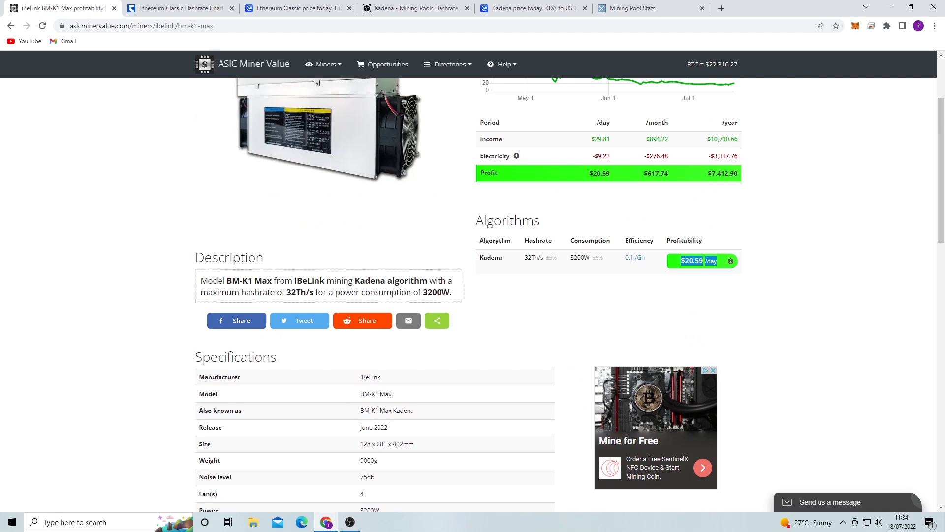
{"action": "scroll", "scroll_direction": "down", "scroll_amount": 3}
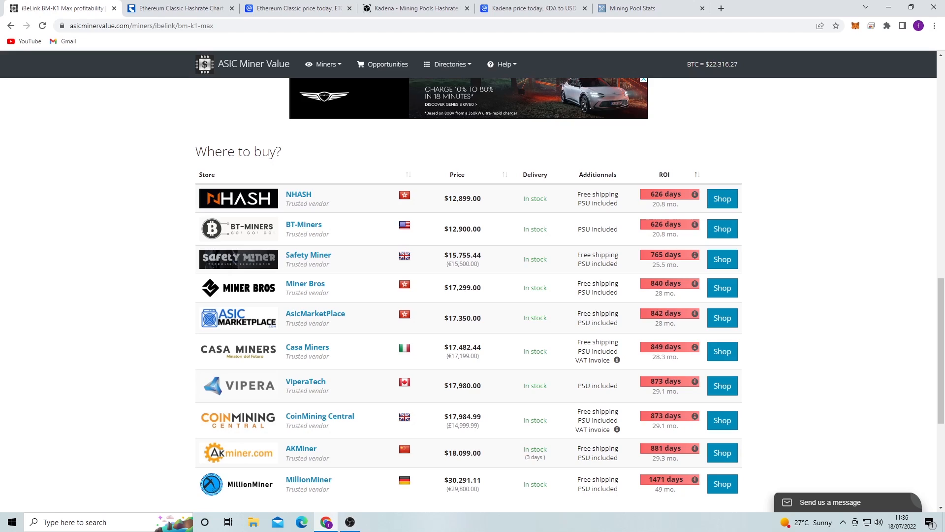
{"action": "mouse_move", "coordinate": [10, 25]}
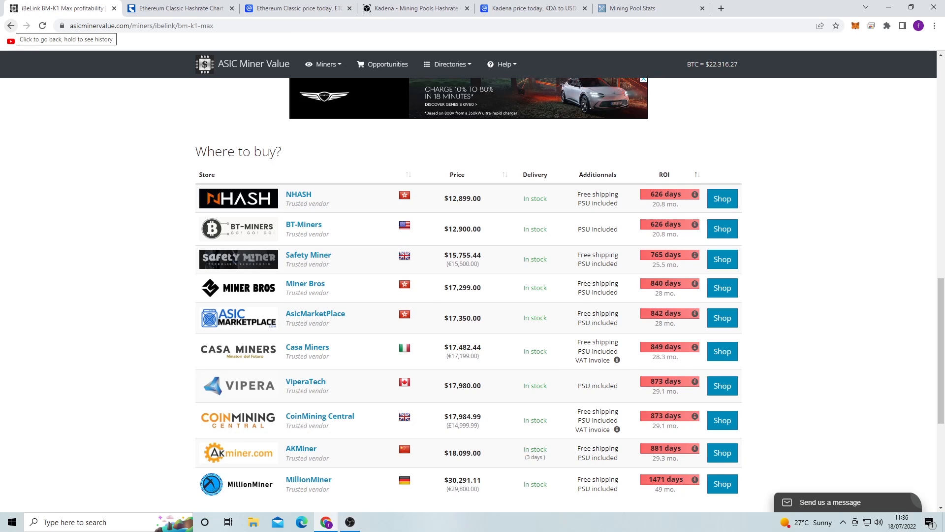
Open the iPollo V1 Classic page from the miners list, then switch to the Ethereum Classic price tab
{"action": "left_click", "coordinate": [11, 25]}
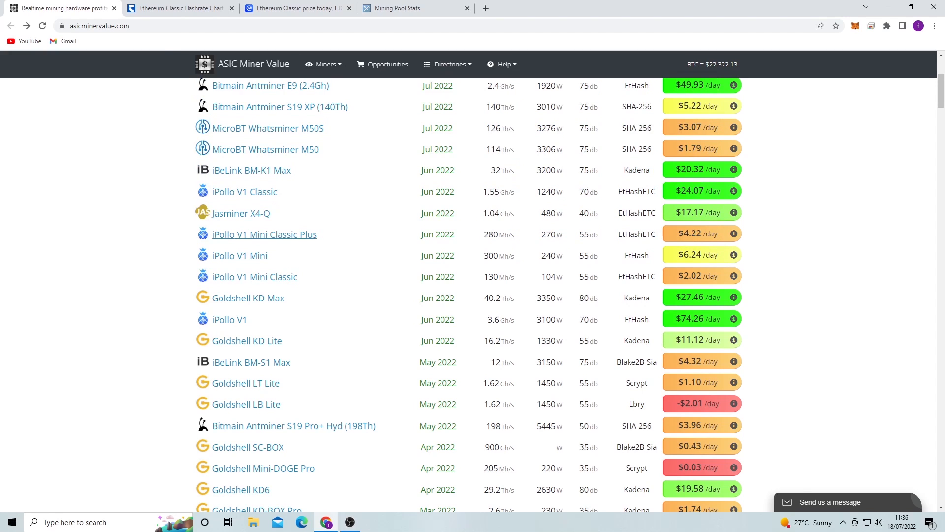
{"action": "left_click", "coordinate": [244, 191]}
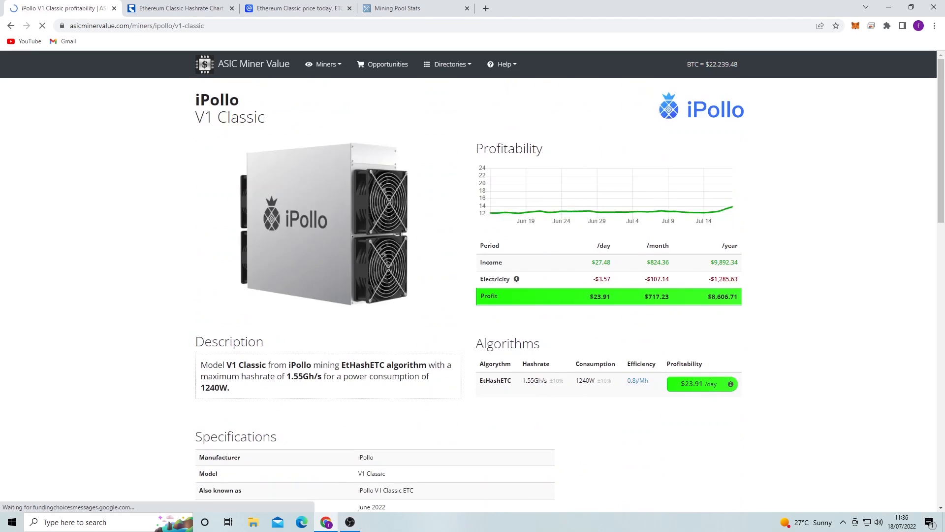
{"action": "left_click", "coordinate": [296, 8]}
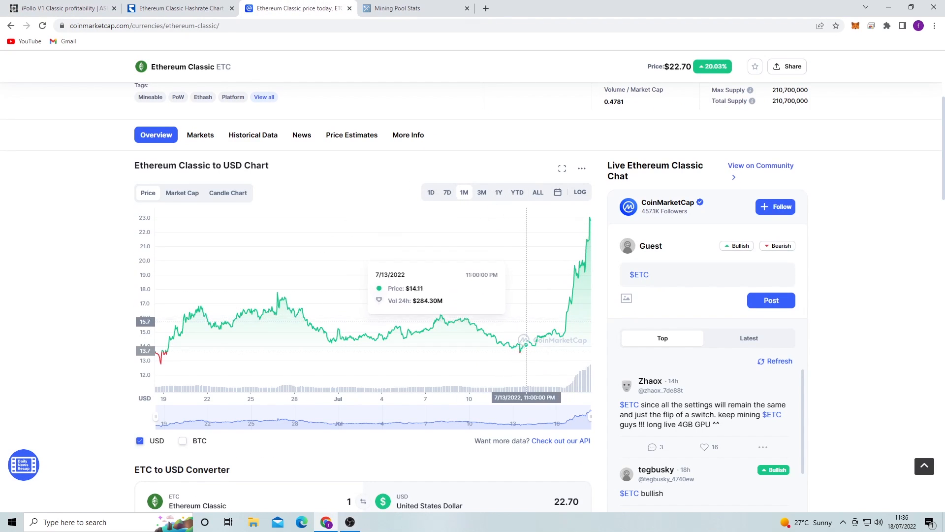
{"action": "mouse_move", "coordinate": [557, 332]}
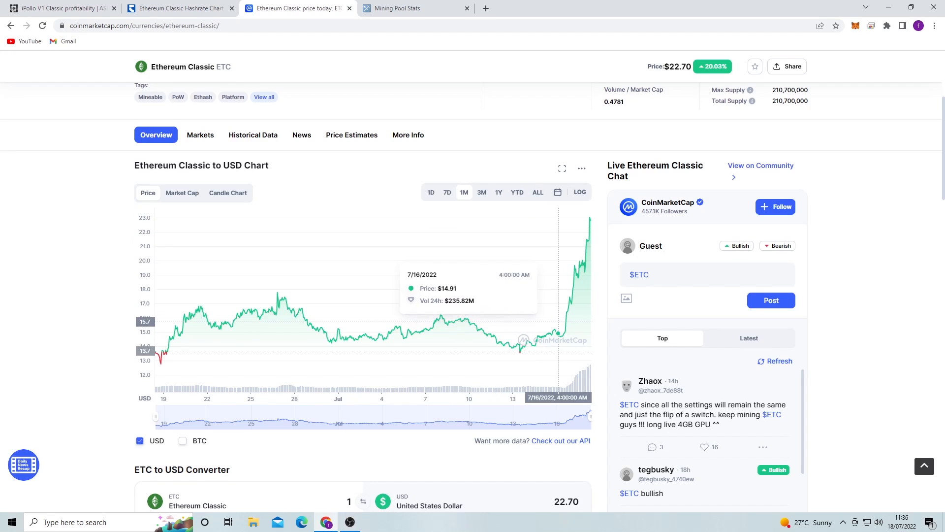
{"action": "mouse_move", "coordinate": [588, 241]}
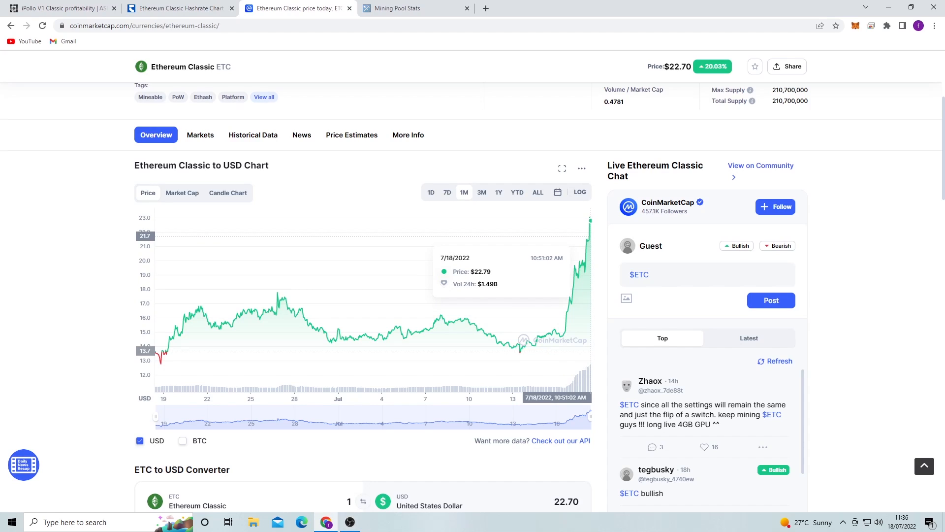
View the Ethereum Classic chart at ALL, then 3M, ending on the 7D range
{"action": "left_click", "coordinate": [538, 192]}
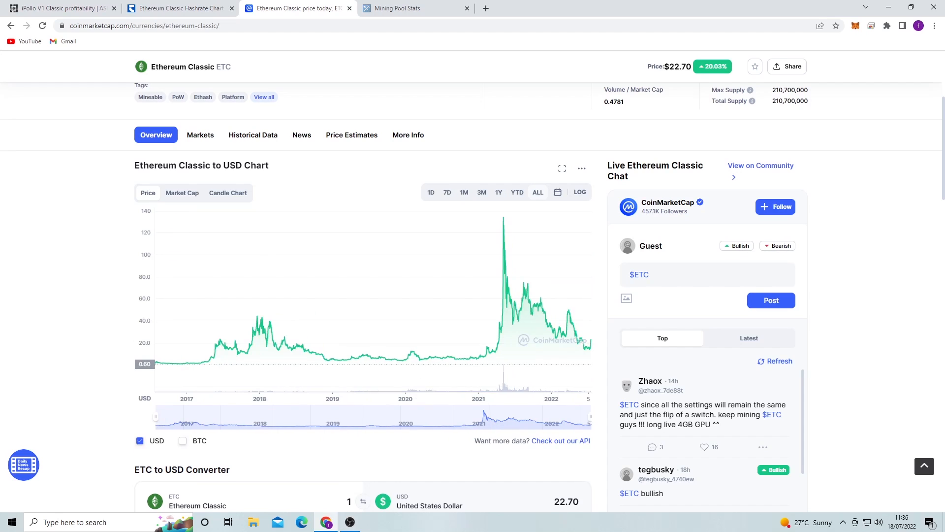
{"action": "mouse_move", "coordinate": [504, 235]}
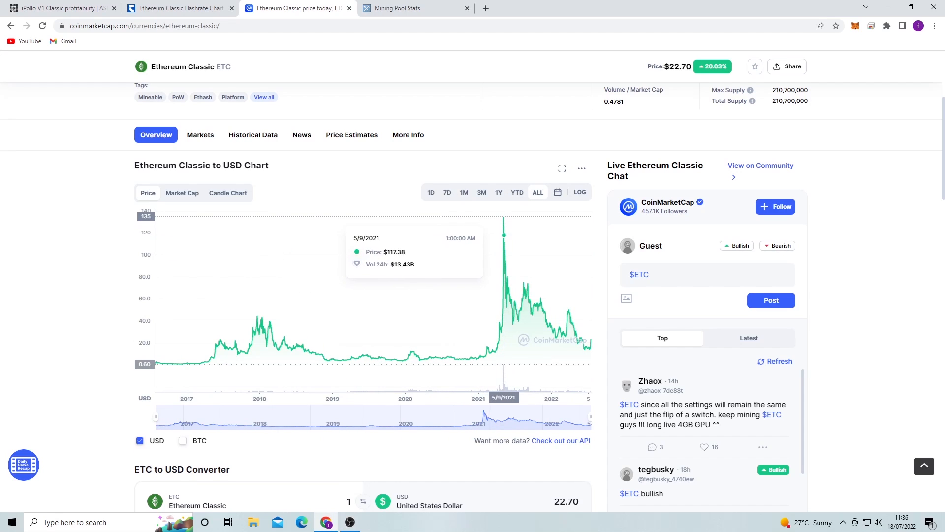
{"action": "mouse_move", "coordinate": [503, 288]}
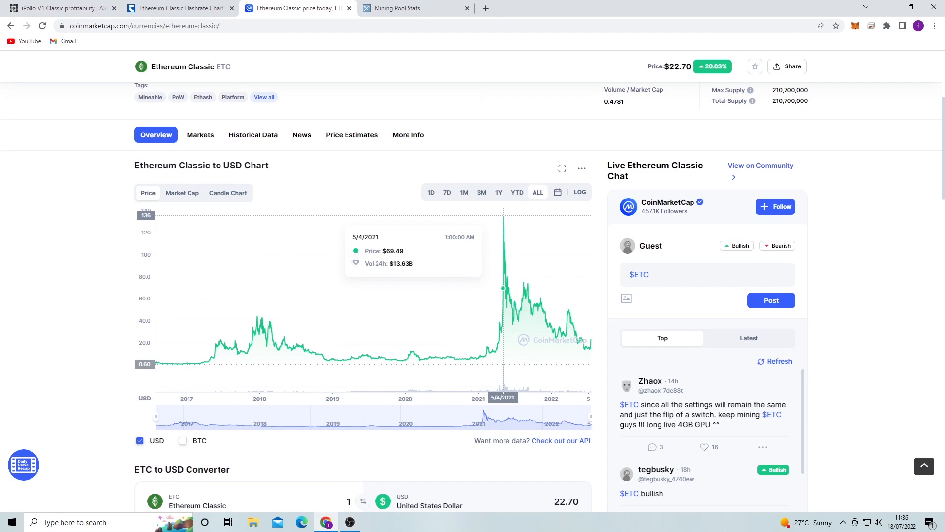
{"action": "mouse_move", "coordinate": [503, 316]}
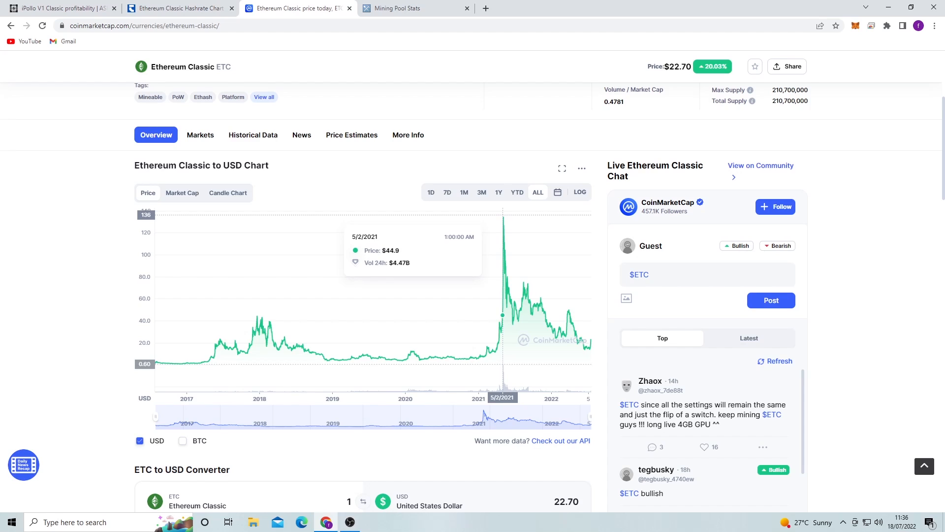
{"action": "left_click", "coordinate": [481, 192]}
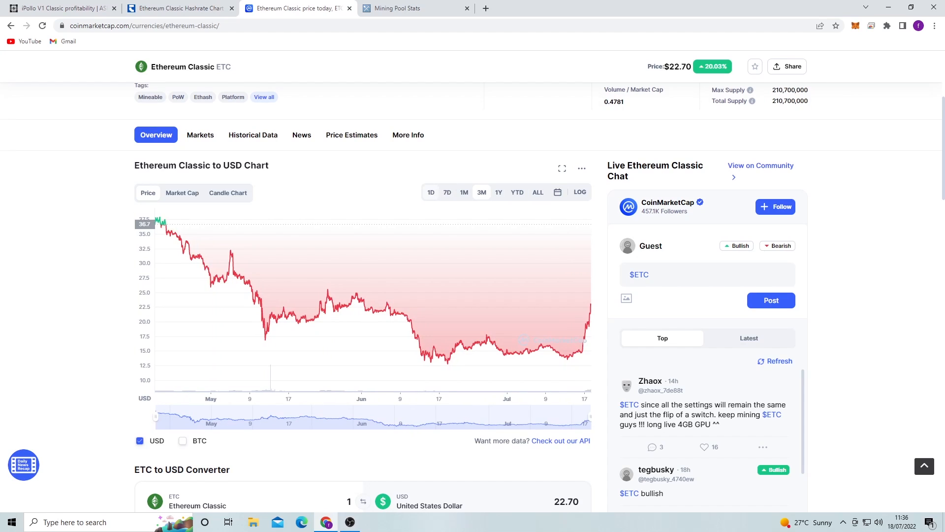
{"action": "left_click", "coordinate": [447, 192]}
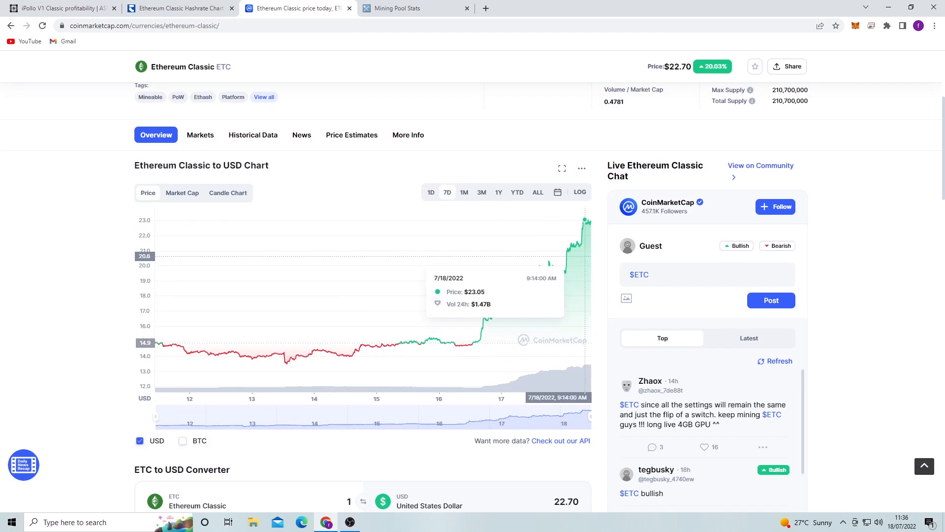
{"action": "mouse_move", "coordinate": [466, 345]}
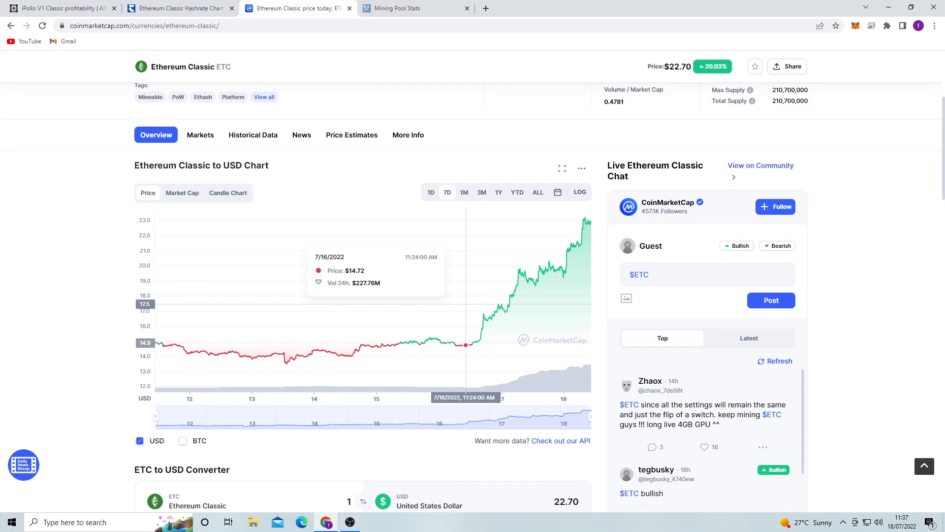
{"action": "mouse_move", "coordinate": [482, 346]}
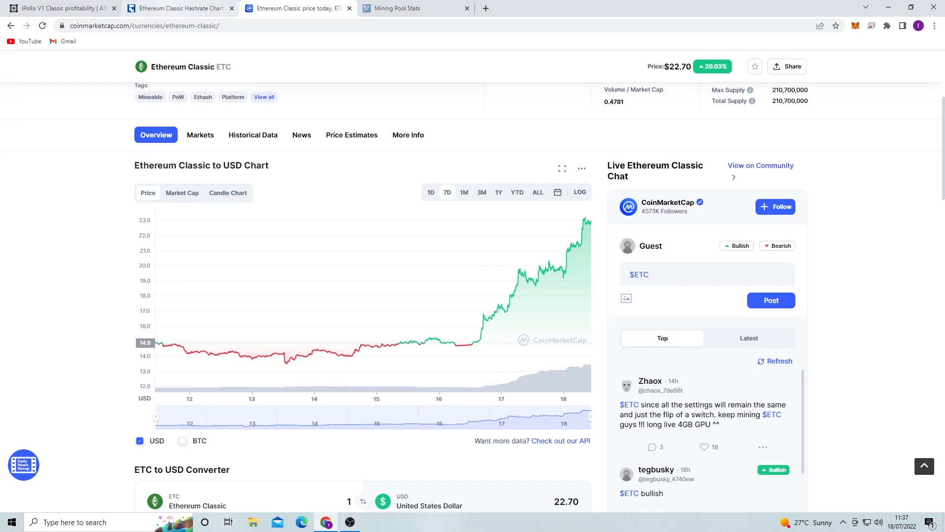
Check the CoinWarz Ethereum Classic hashrate chart, then return to iPollo V1 Classic's Where to buy table
{"action": "left_click", "coordinate": [178, 8]}
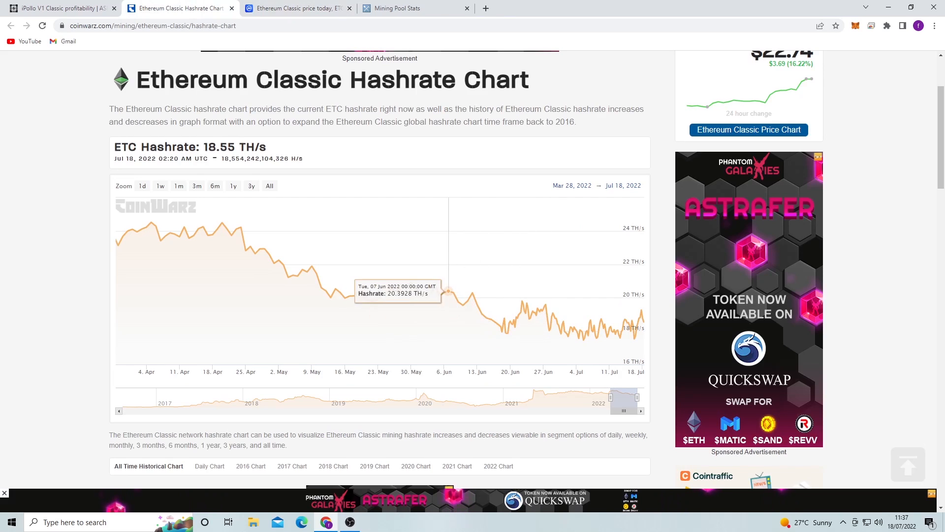
{"action": "mouse_move", "coordinate": [560, 330]}
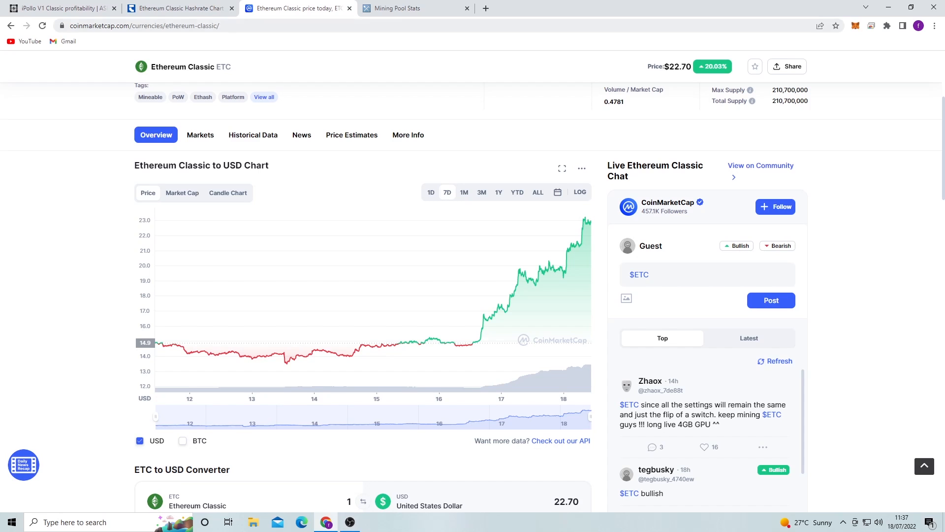
{"action": "left_click", "coordinate": [179, 8]}
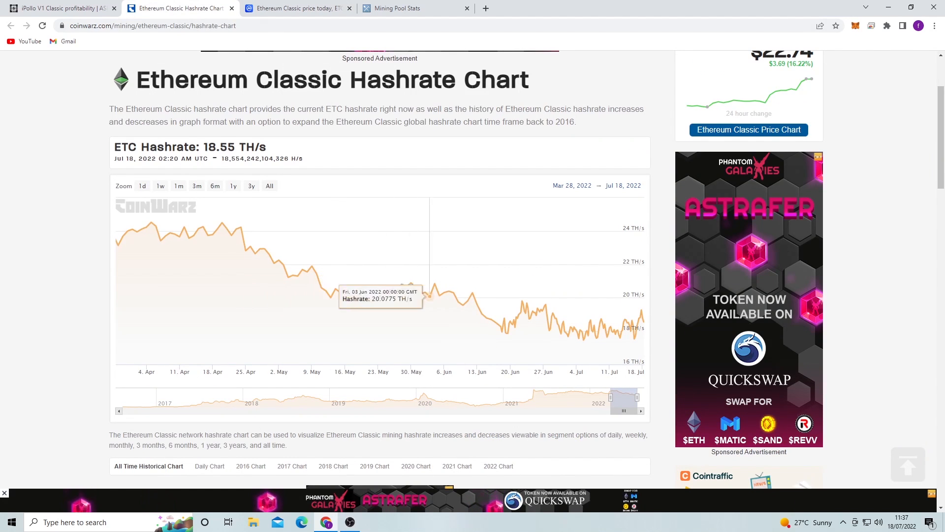
{"action": "mouse_move", "coordinate": [476, 318]}
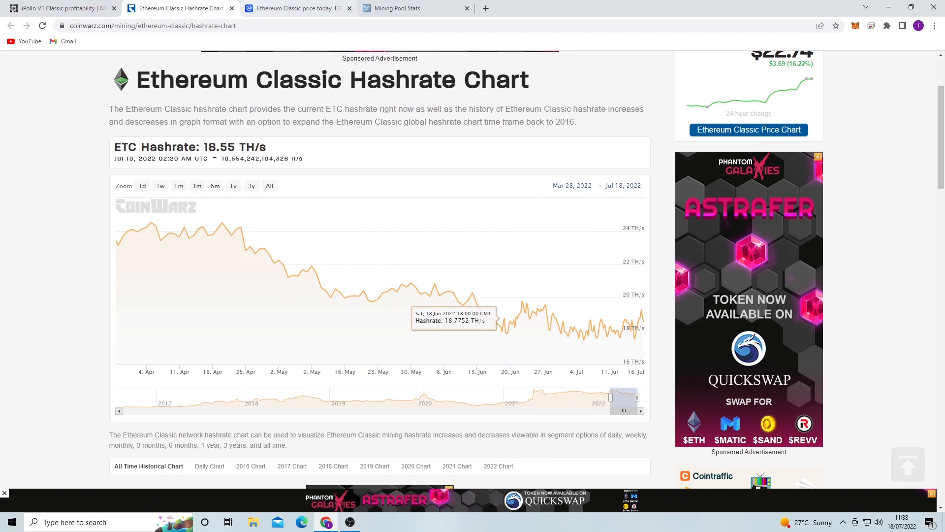
{"action": "left_click", "coordinate": [60, 8]}
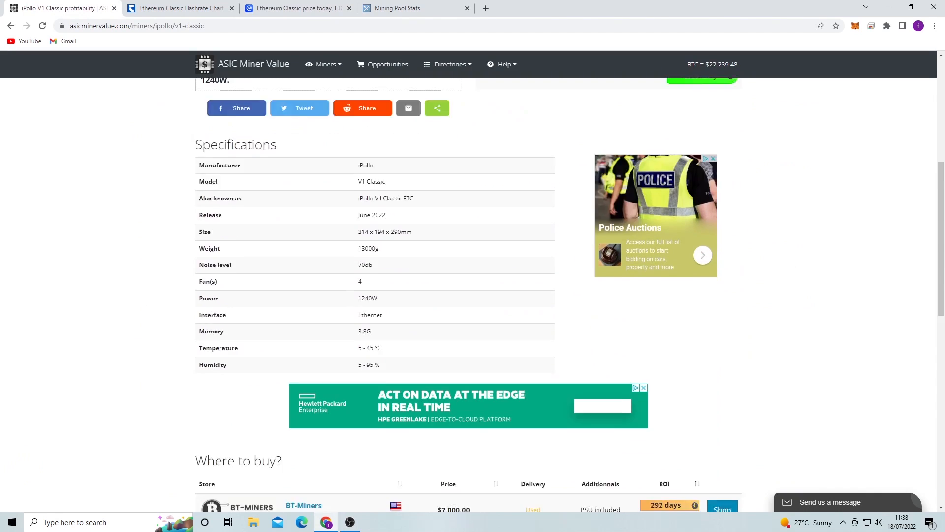
{"action": "scroll", "scroll_direction": "down", "scroll_amount": 3}
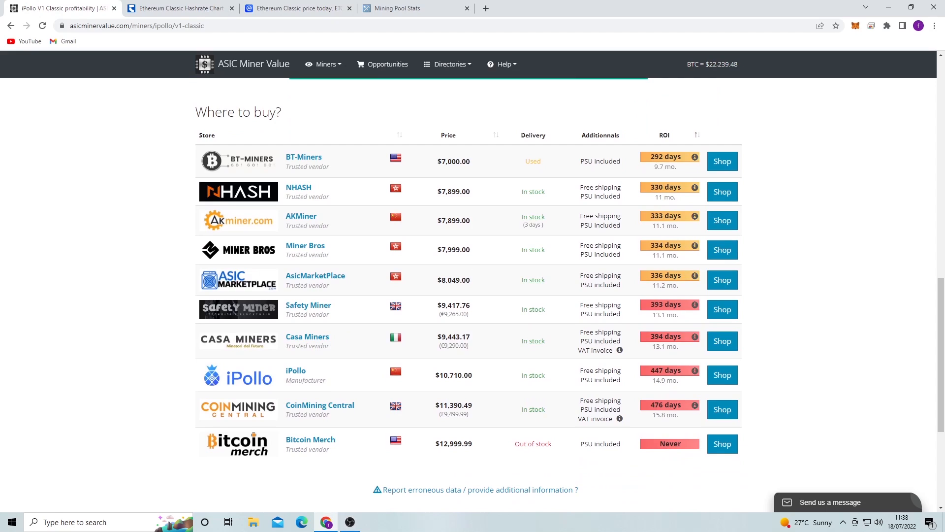